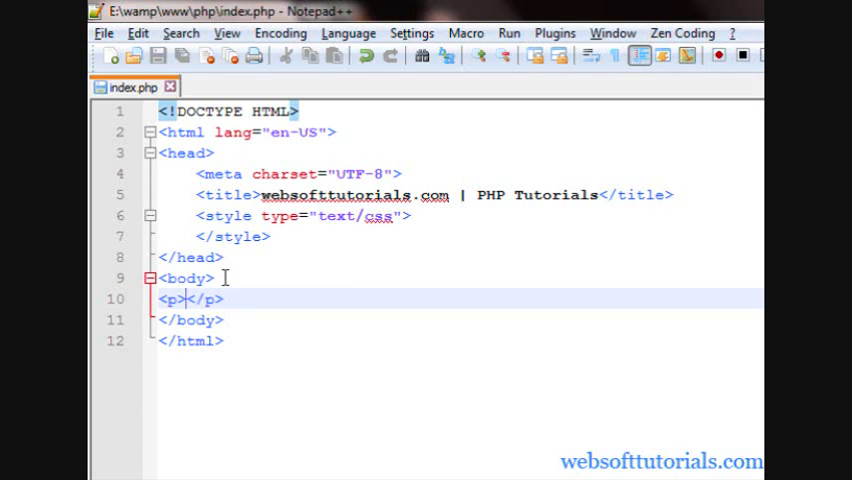
pyautogui.moveTo(230, 278)
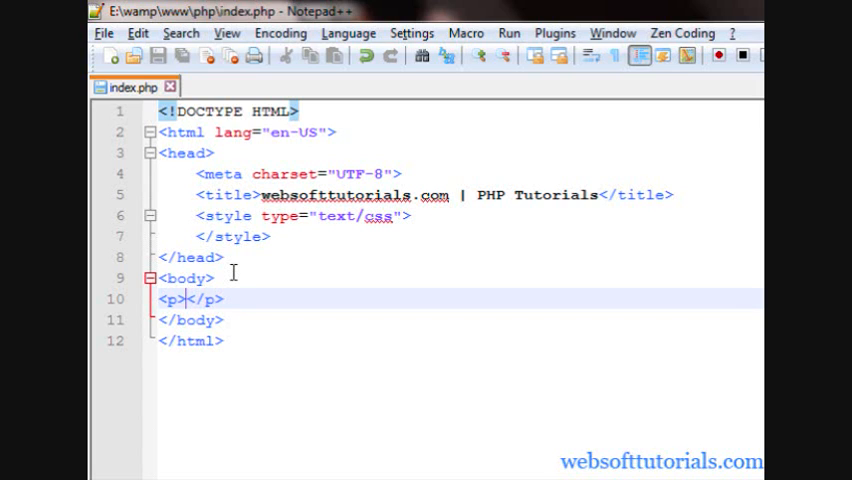
# - Type a PHP echo block inside the <p> tag on line 10, echoing ""
pyautogui.write('<?Php <')
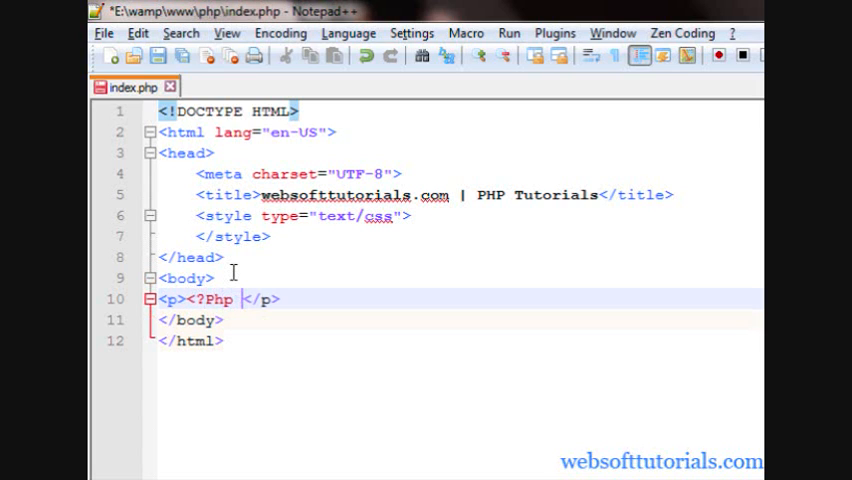
pyautogui.write('?>')
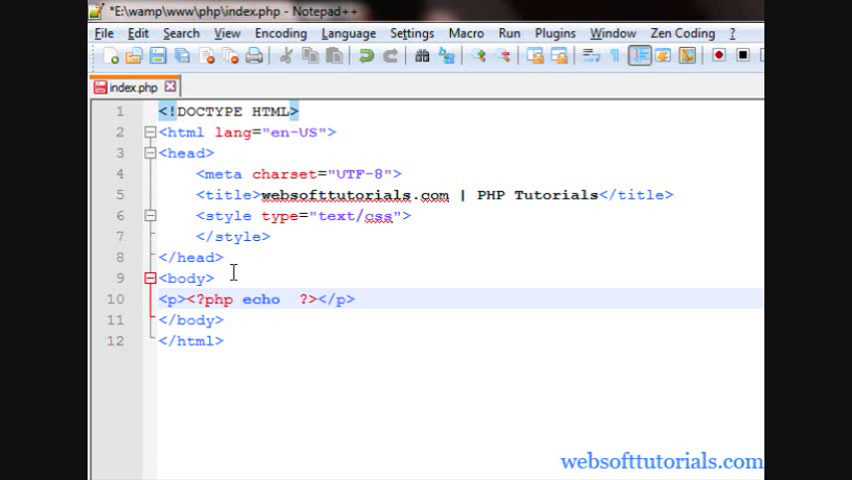
pyautogui.write('"";')
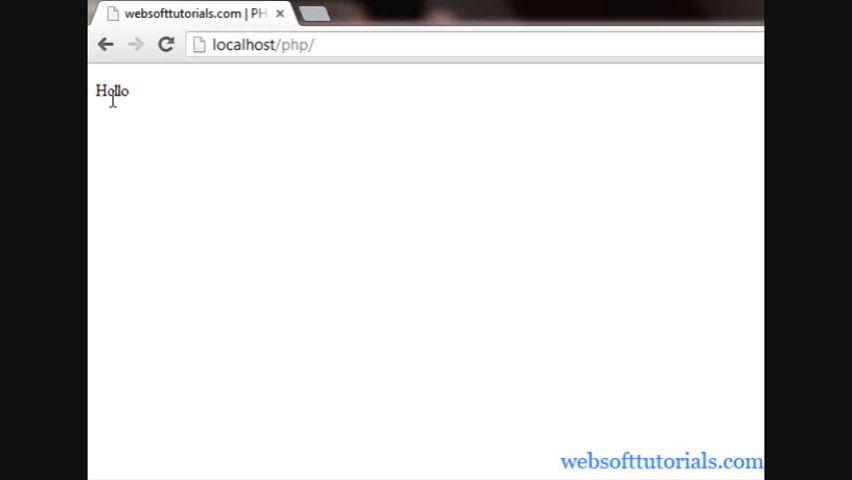
pyautogui.moveTo(133, 97)
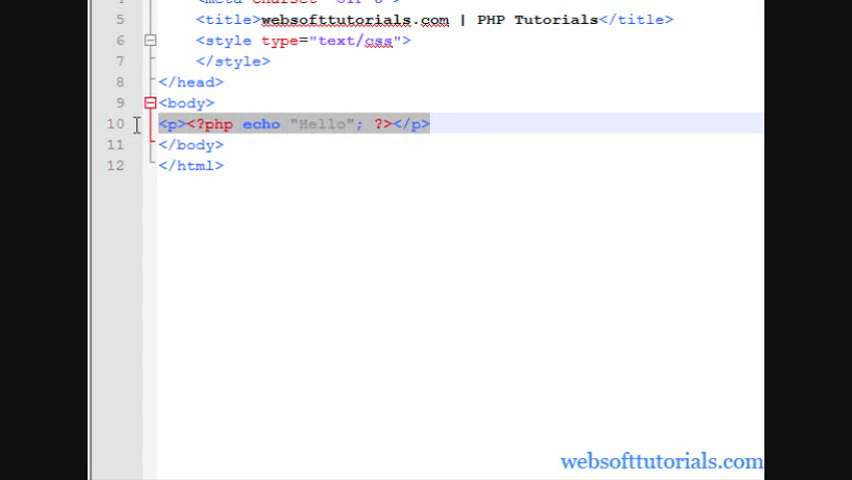
# - Replace line 10 with a text input whose value attribute opens a PHP block
pyautogui.write('<input type="" />')
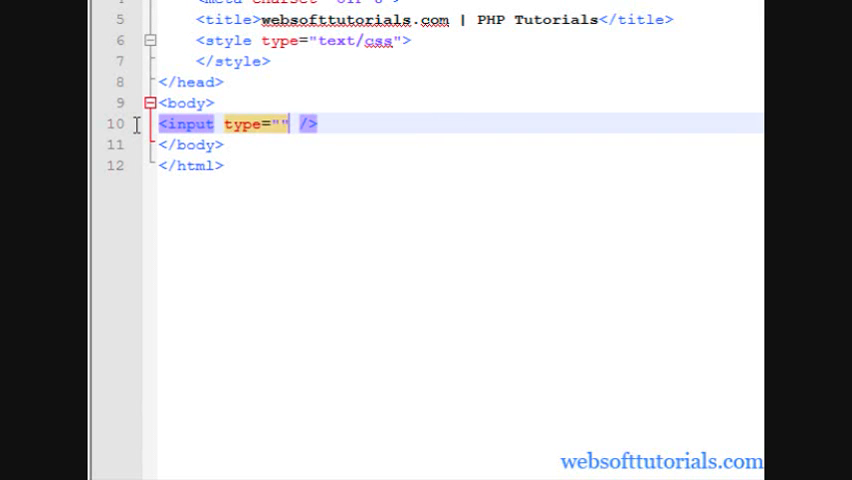
pyautogui.write('te')
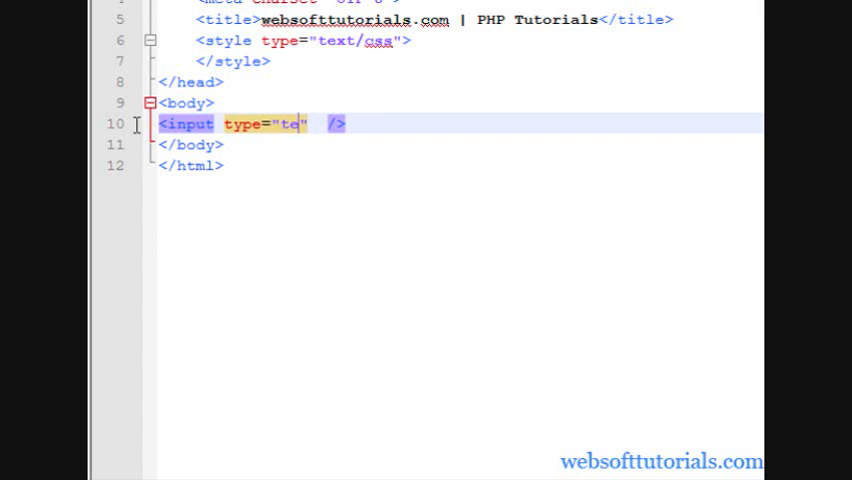
pyautogui.write('xt" valu')
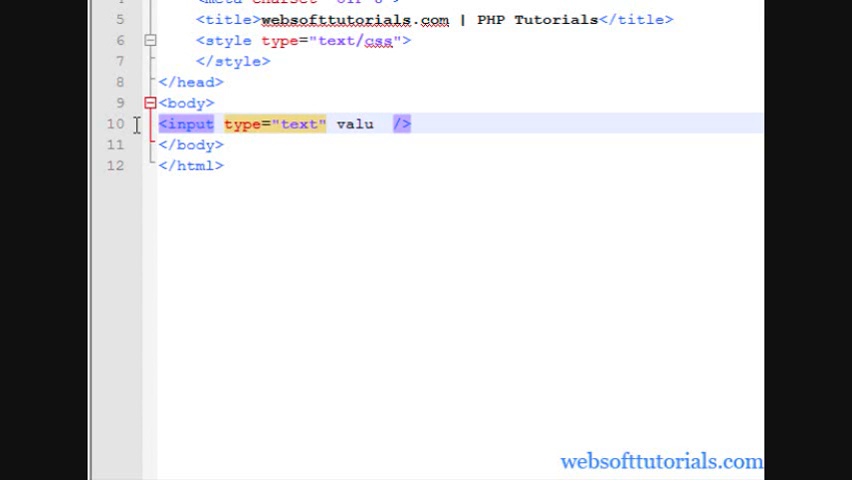
pyautogui.write('=')
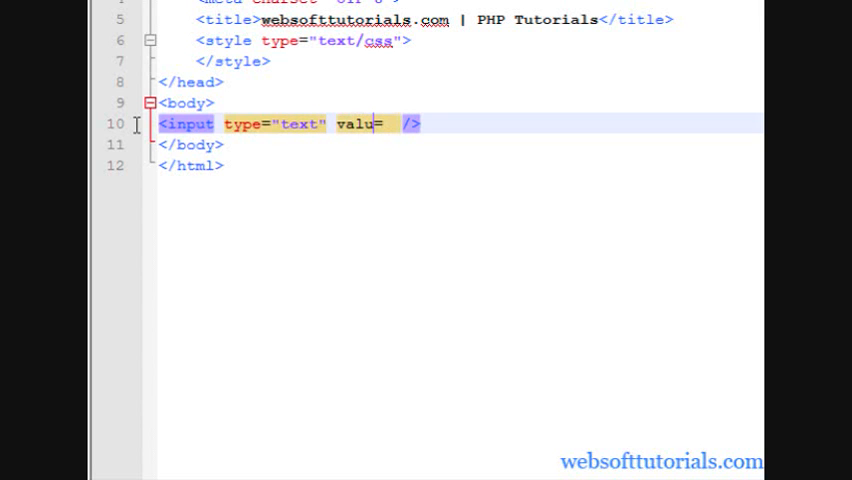
pyautogui.write('e="')
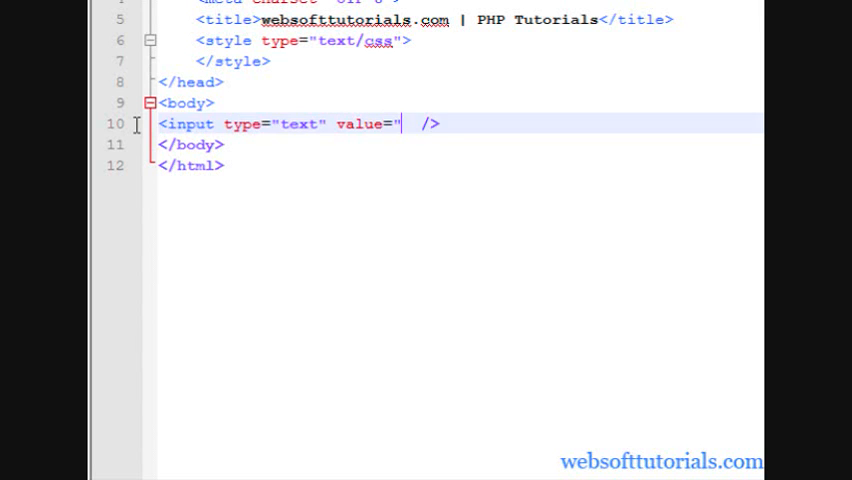
pyautogui.write('<?php "')
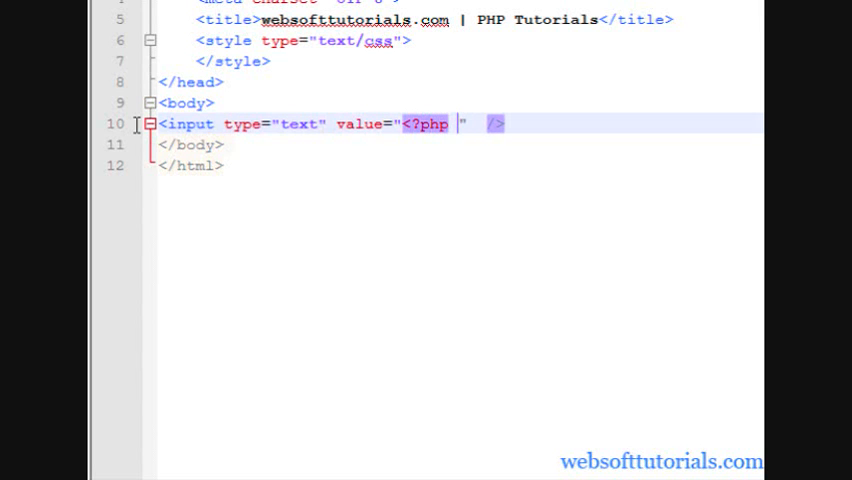
# - Echo 'websofttutorials.com' in the input's value and check the rendered input box
pyautogui.write('e ?>')
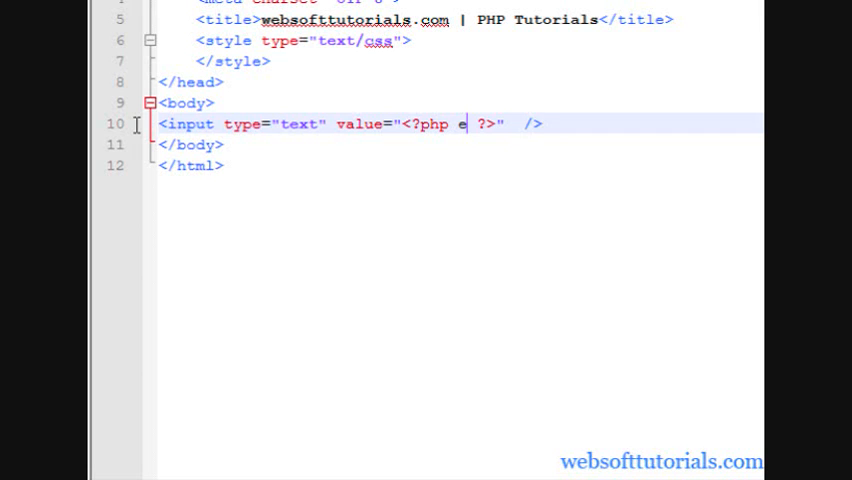
pyautogui.write("cho '';")
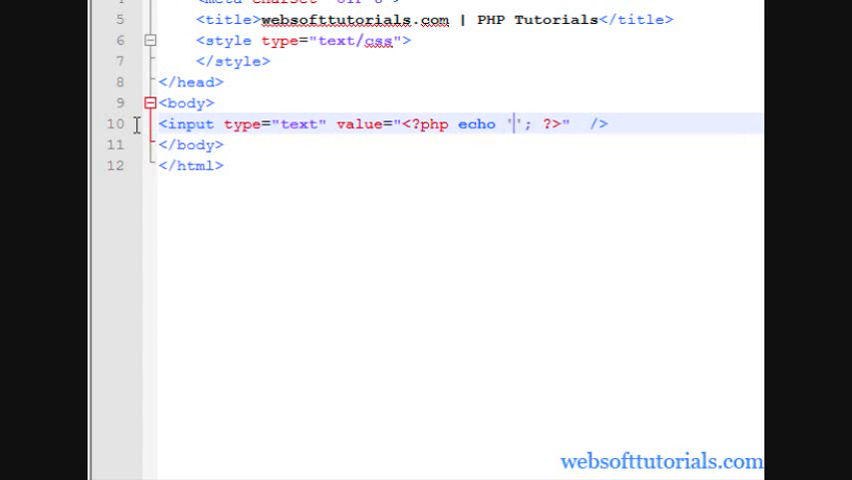
pyautogui.write('websofttutorial')
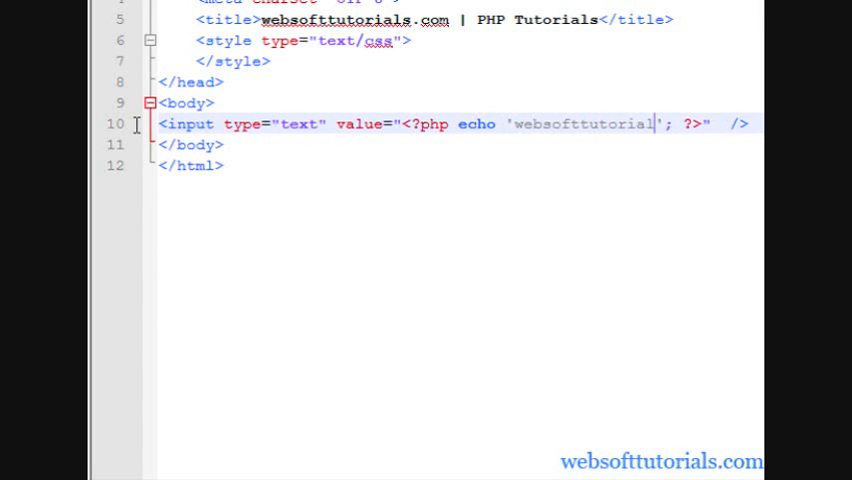
pyautogui.write('.com')
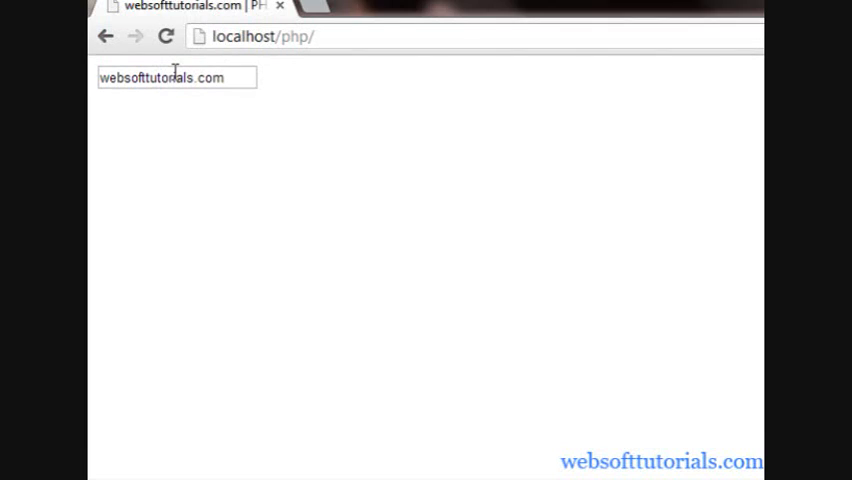
pyautogui.click(175, 78)
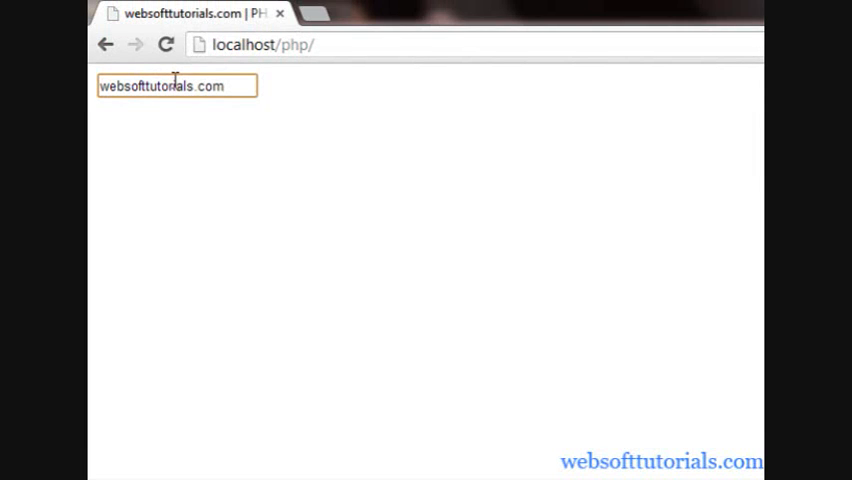